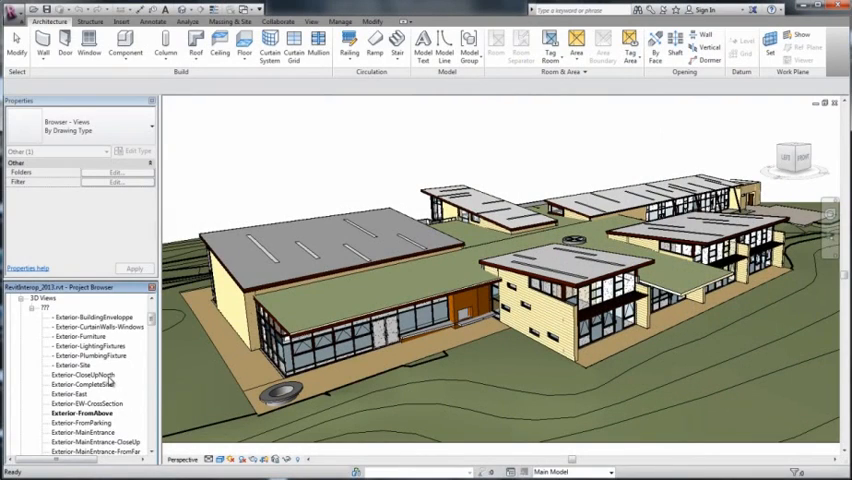
# In Revit, open Exterior-CloseUpNorth, another exterior 3D view, then Exterior-Site.
pyautogui.doubleClick(85, 374)
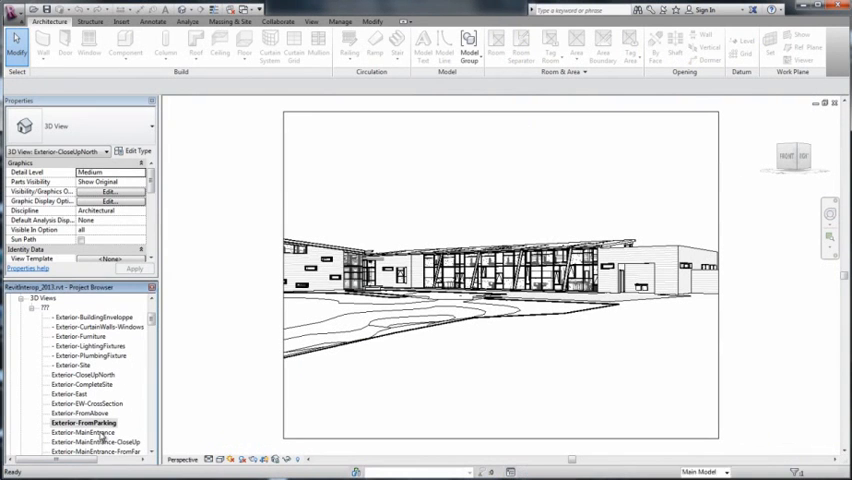
pyautogui.doubleClick(84, 432)
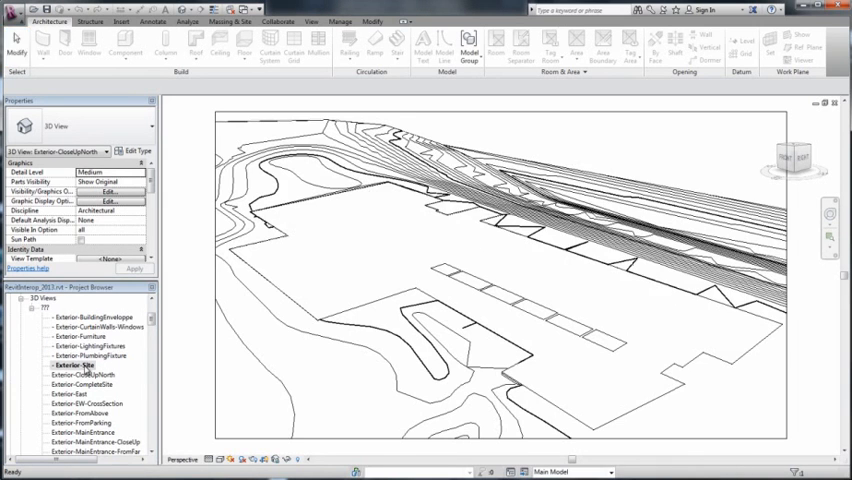
pyautogui.doubleClick(83, 413)
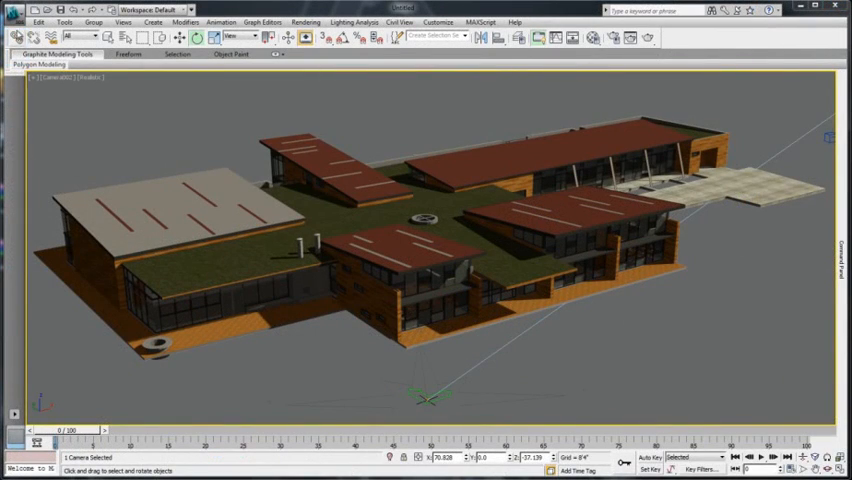
# Use Import > Link Revit to pick RevitInterop_2013.rvt for linking.
pyautogui.click(13, 10)
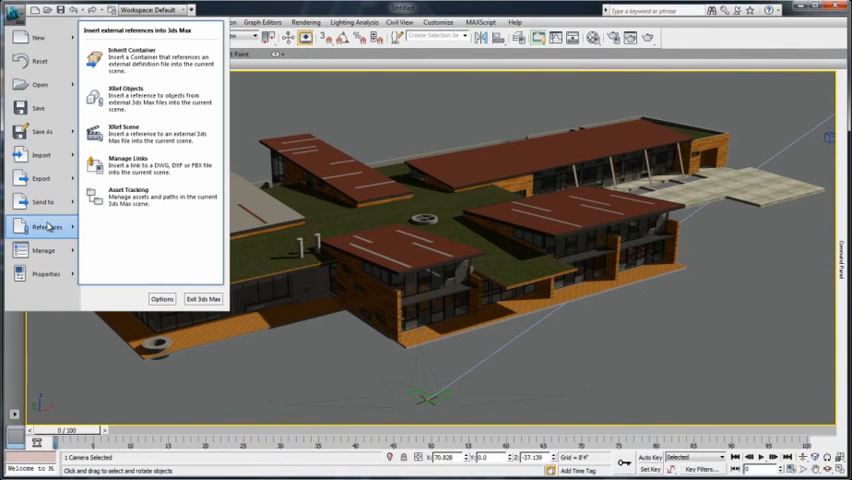
pyautogui.moveTo(145, 165)
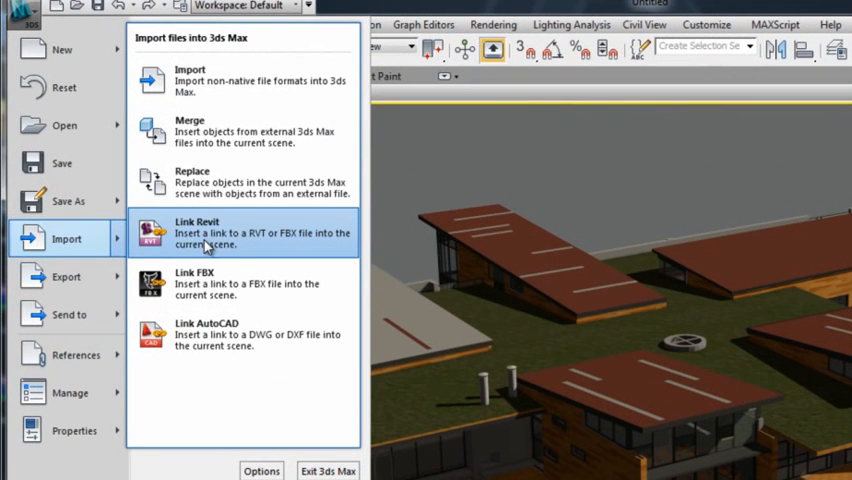
pyautogui.click(198, 232)
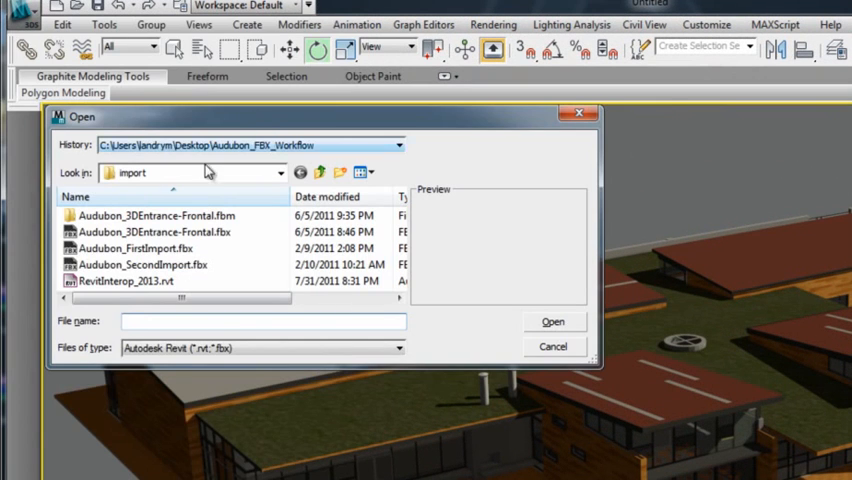
pyautogui.click(130, 281)
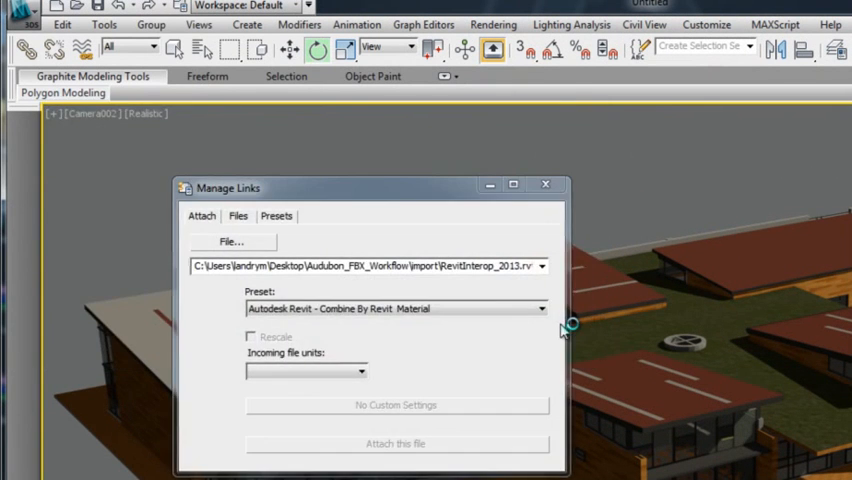
# Choose Exterior-Site from the Revit view list and confirm it for the link.
pyautogui.click(396, 443)
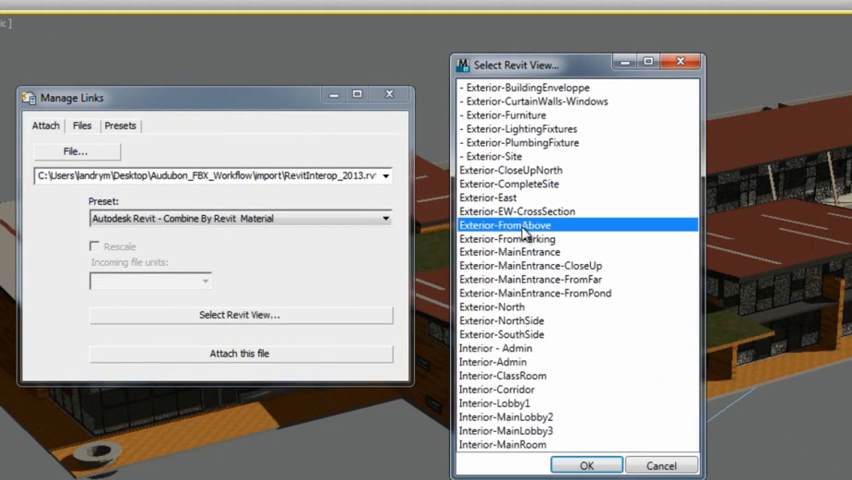
pyautogui.click(530, 87)
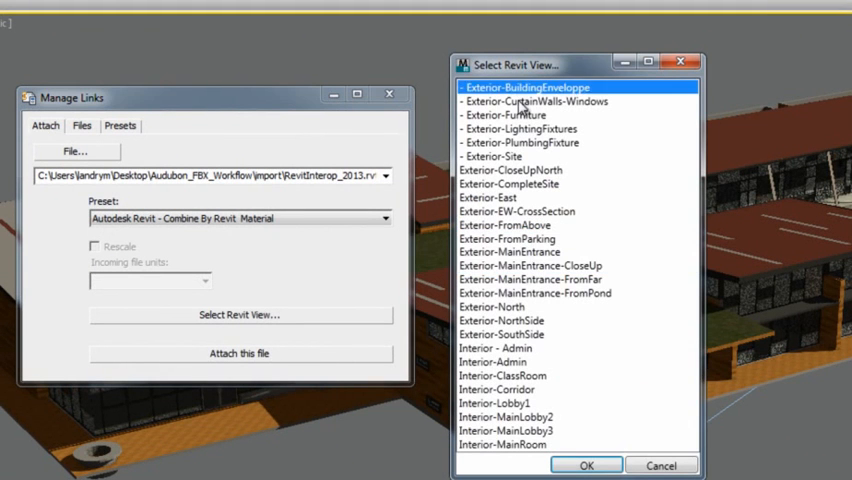
pyautogui.click(518, 128)
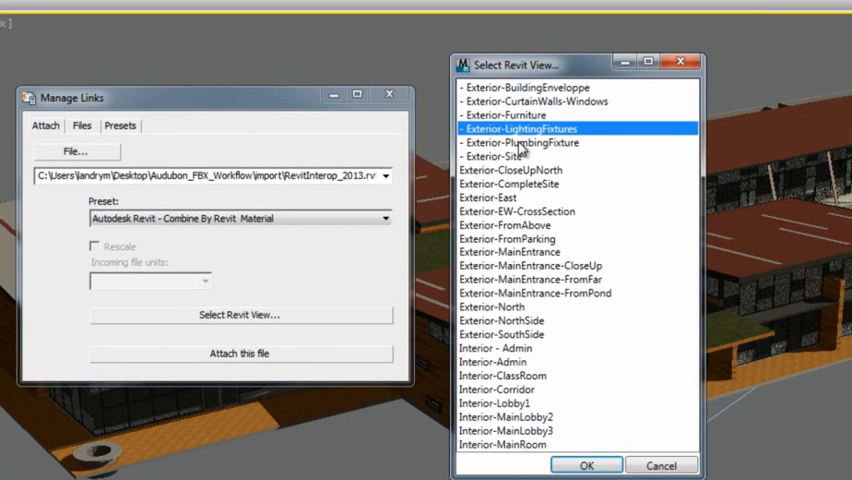
pyautogui.click(497, 156)
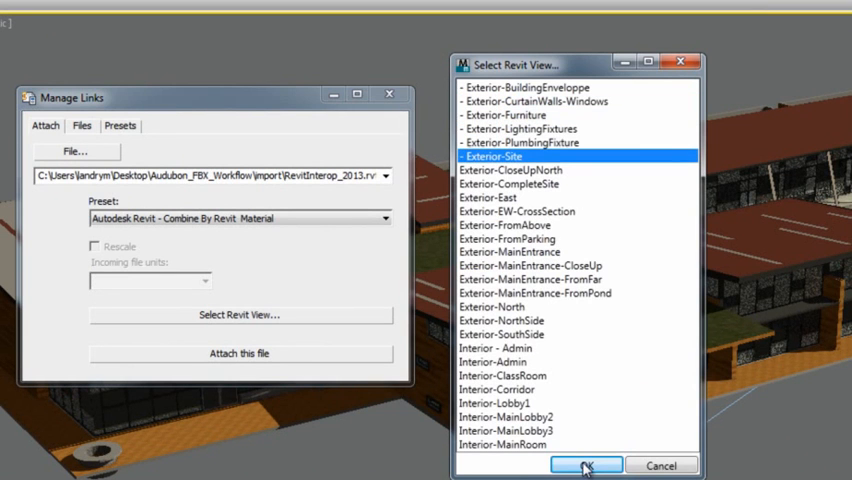
pyautogui.click(585, 465)
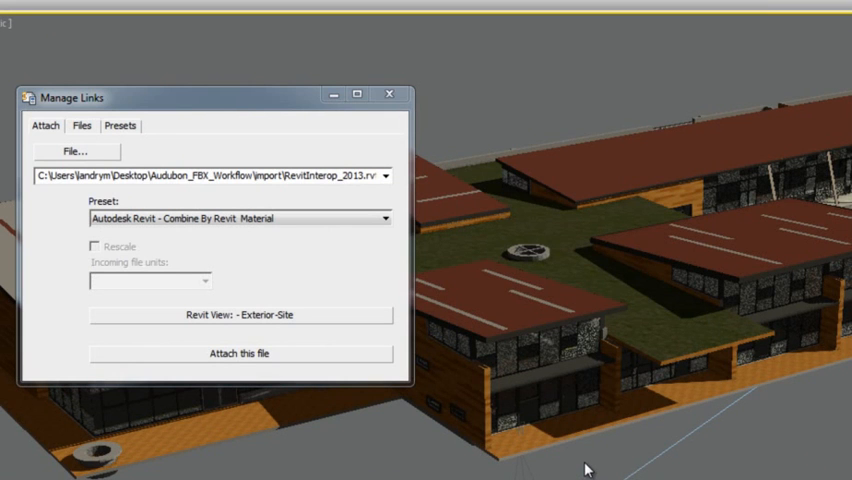
pyautogui.moveTo(144, 200)
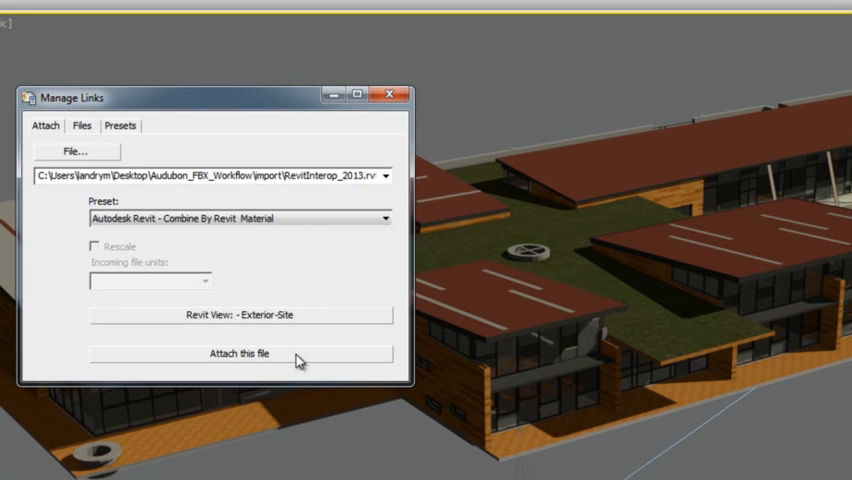
pyautogui.moveTo(240, 365)
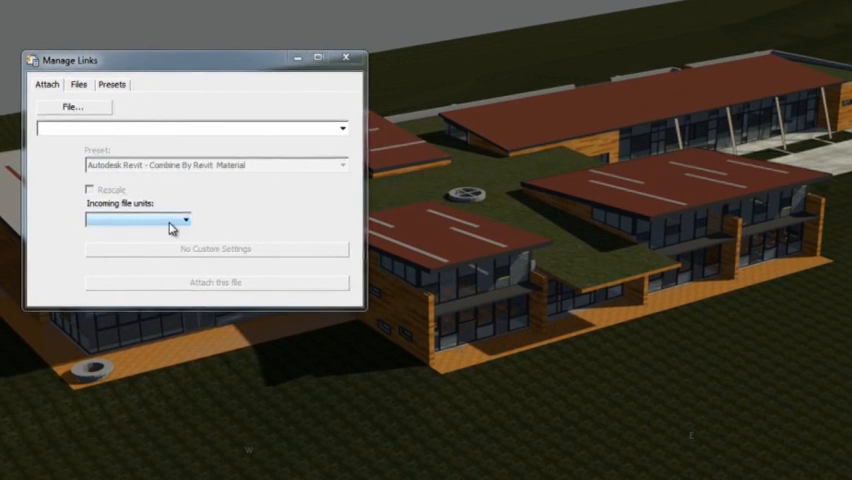
# Show the Files list and select the linked Exterior-Site view.
pyautogui.click(78, 84)
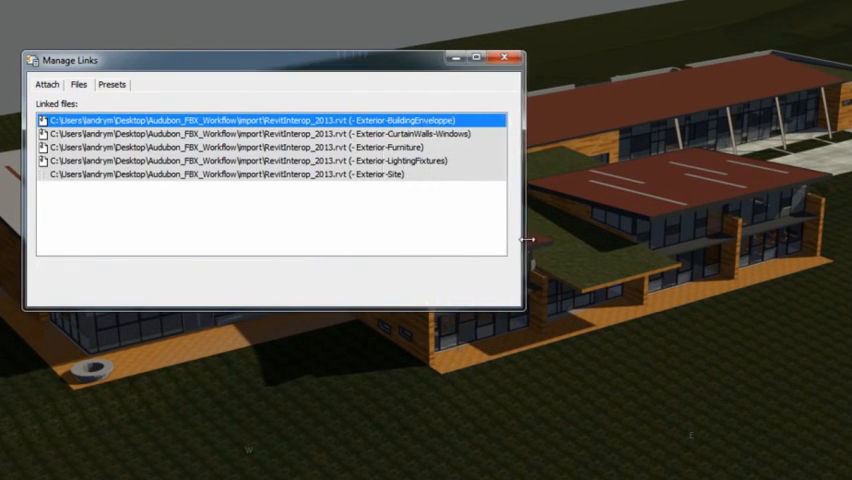
pyautogui.click(270, 174)
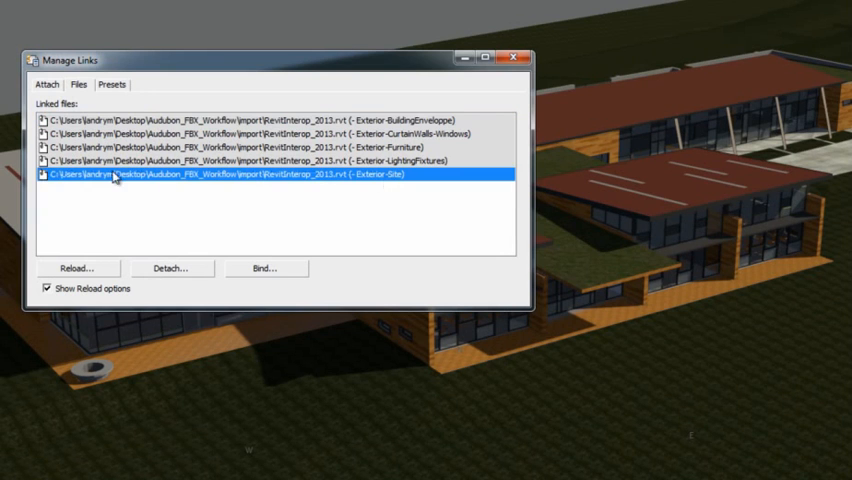
pyautogui.moveTo(400, 185)
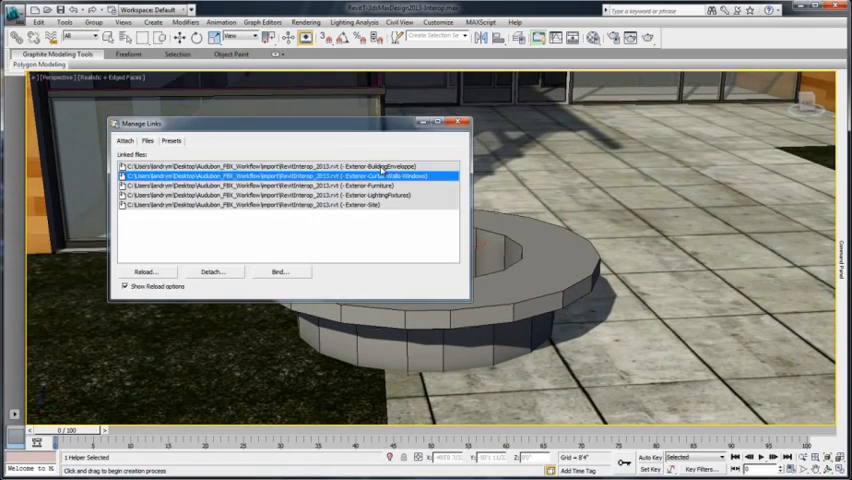
# Select the Exterior-BuildingEnveloppe link and reload it with options shown.
pyautogui.click(280, 195)
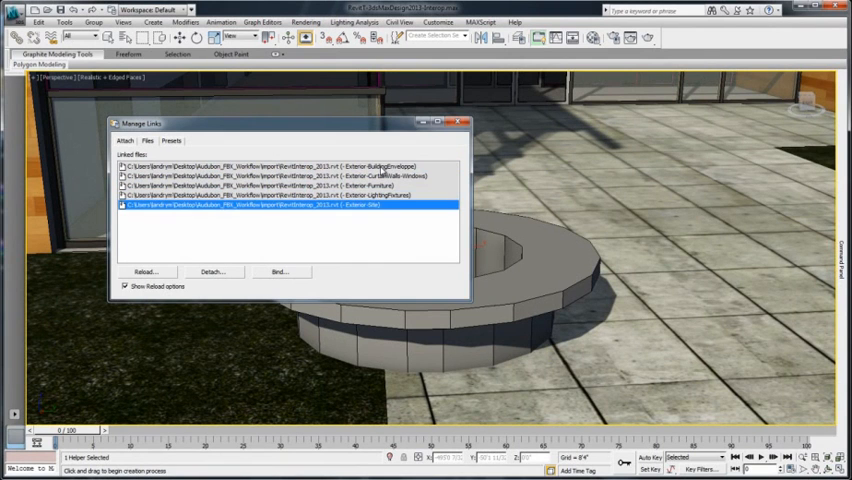
pyautogui.click(285, 165)
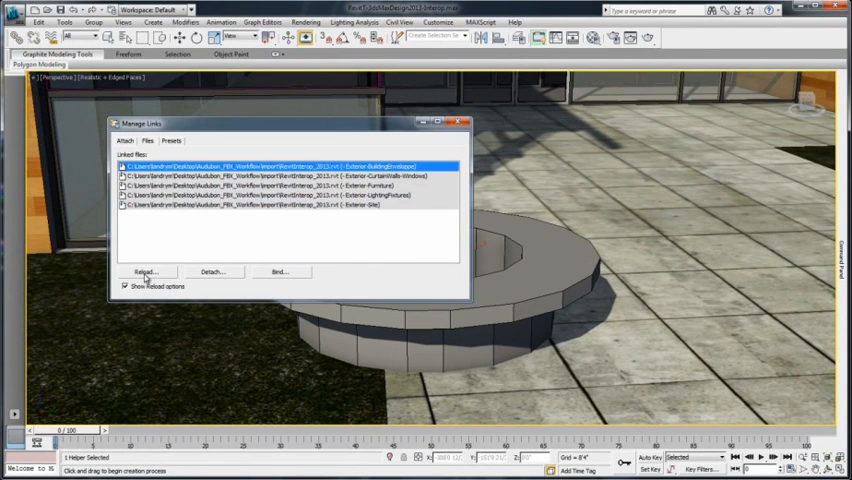
pyautogui.click(146, 271)
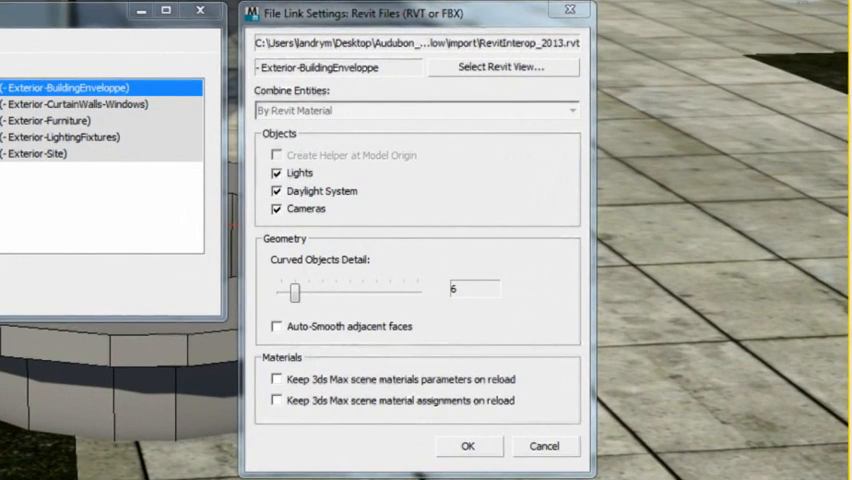
# Check the view list unchanged, then raise Curved Objects Detail to 15.
pyautogui.click(502, 66)
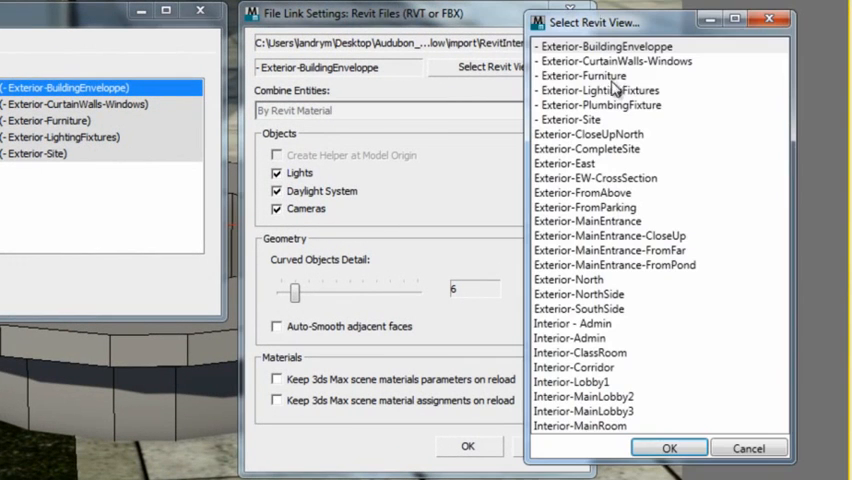
pyautogui.click(586, 207)
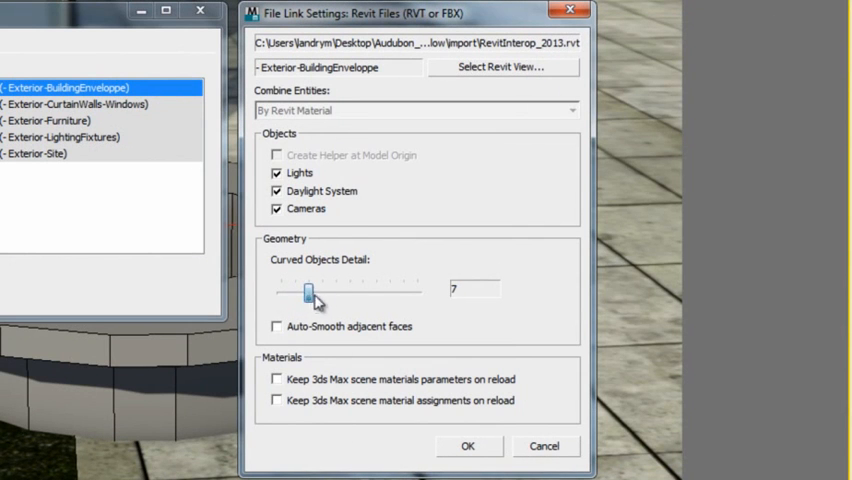
pyautogui.moveTo(310, 291); pyautogui.dragTo(390, 291)
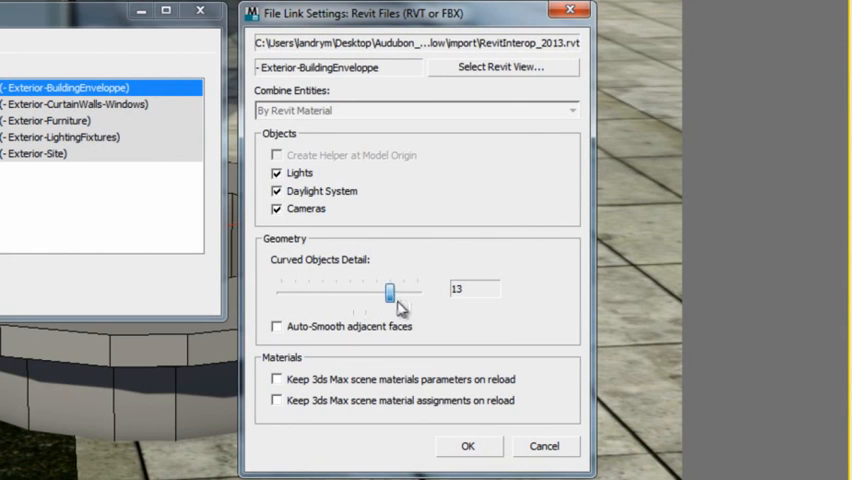
pyautogui.moveTo(390, 291); pyautogui.dragTo(416, 291)
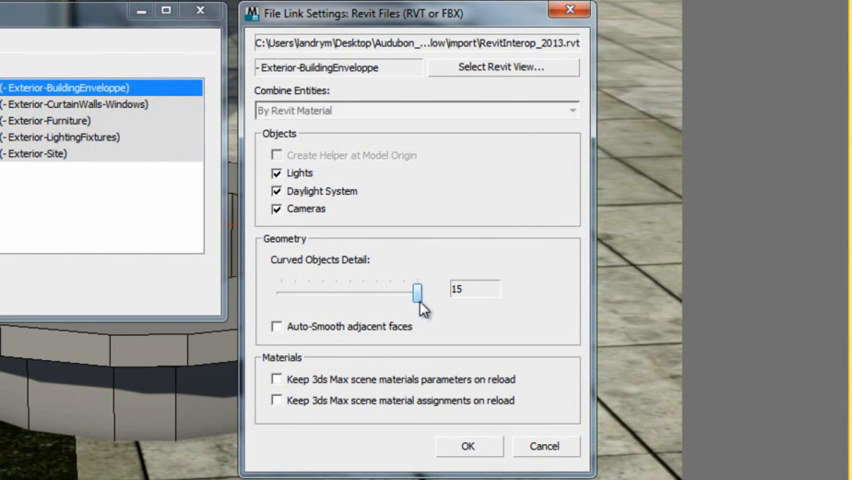
# Keep scene material parameters and assignments, turn off cameras, and apply the reload.
pyautogui.click(277, 378)
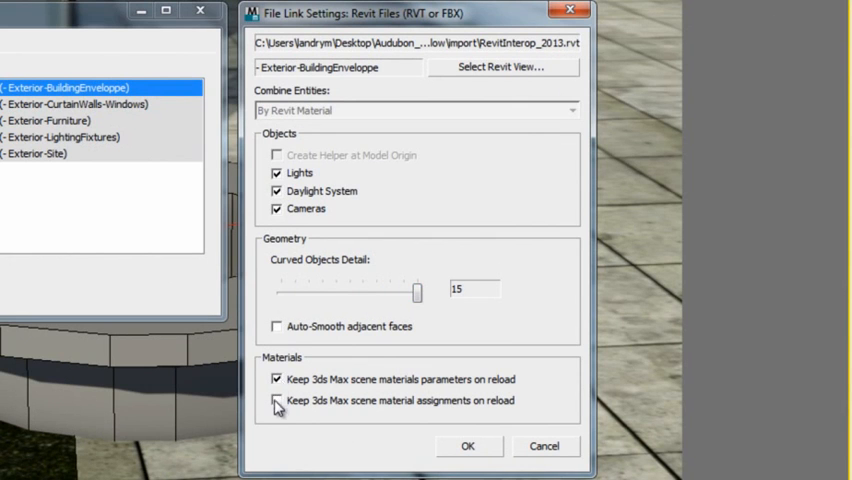
pyautogui.click(277, 400)
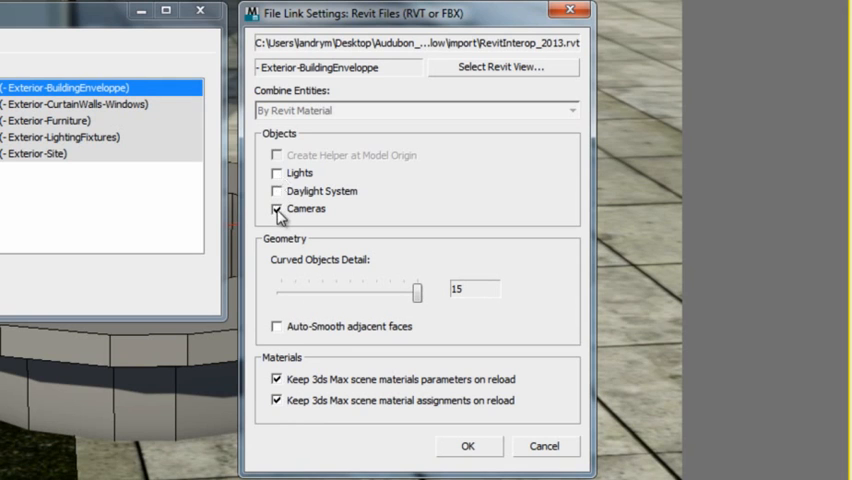
pyautogui.click(278, 208)
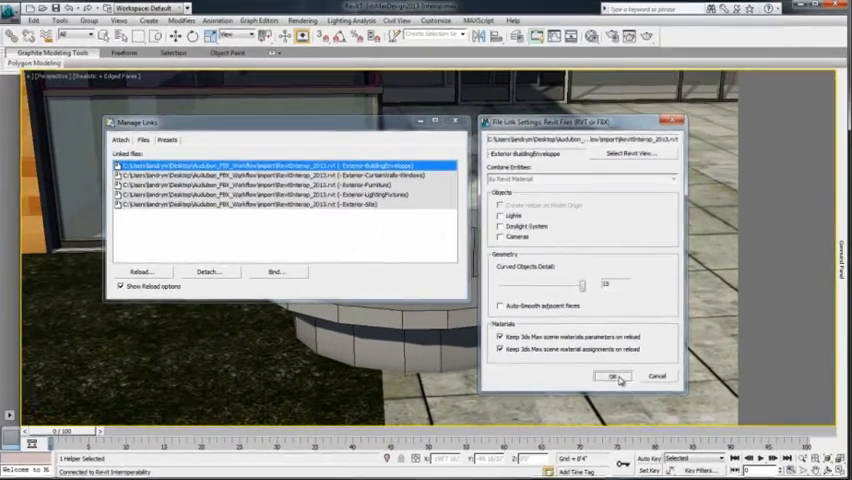
pyautogui.click(611, 376)
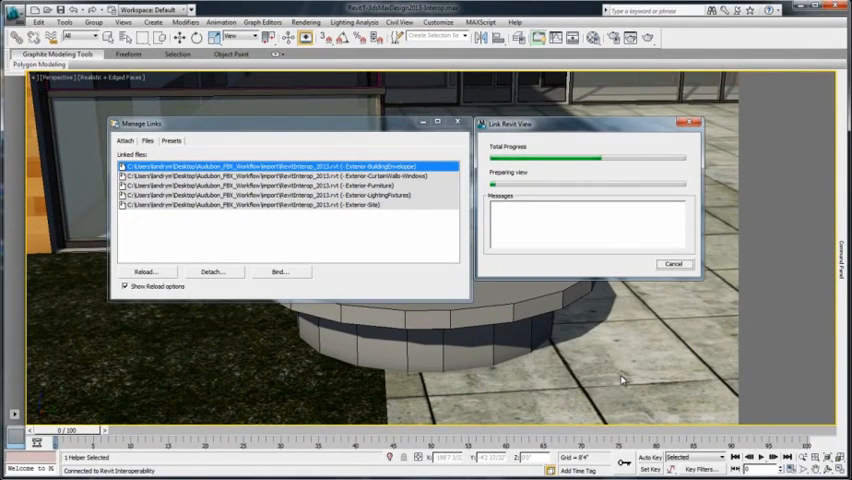